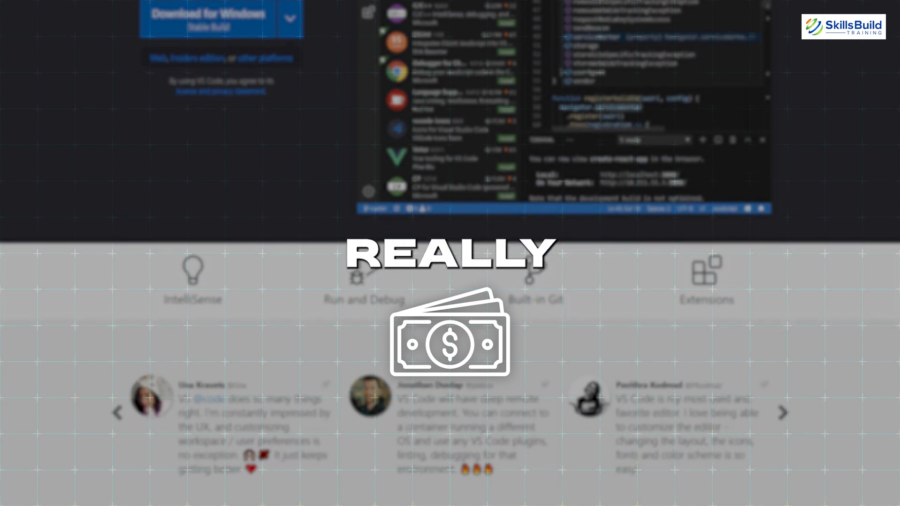
Scroll through the VS Code installer to reach the Select Destination Location page
scroll("down", 3)
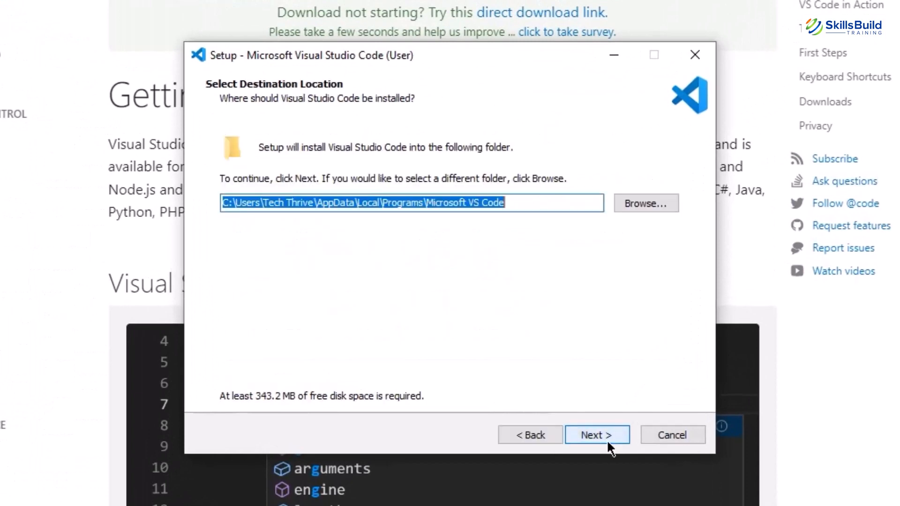
left_click(597, 434)
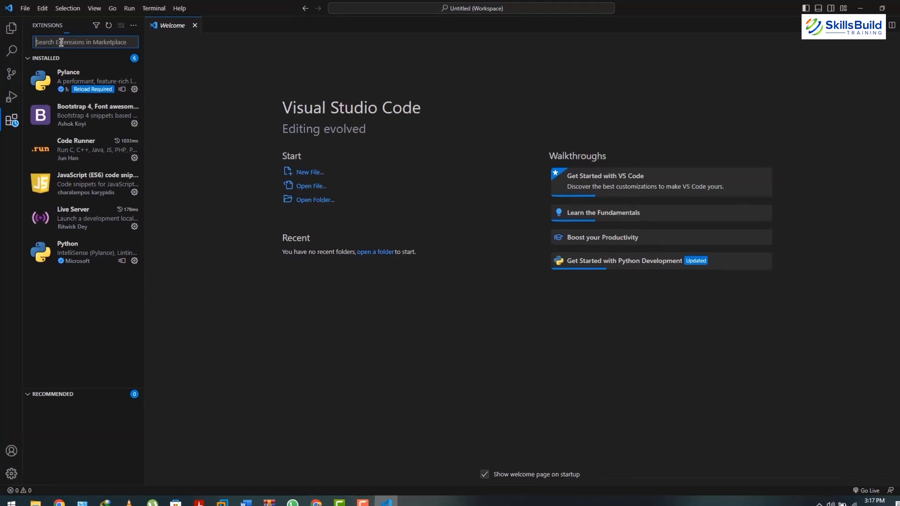
Browse the Code Runner extension, then find and install Better Comments
type("code run")
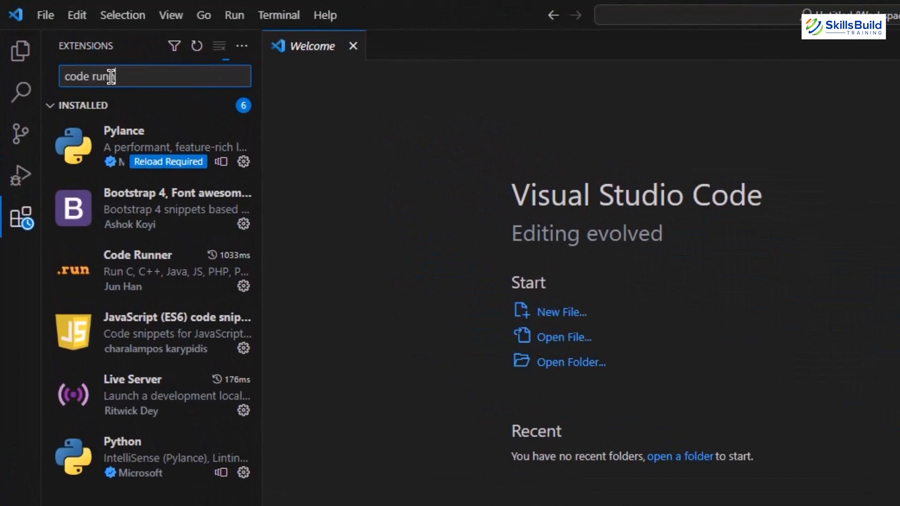
left_click(138, 255)
type("b")
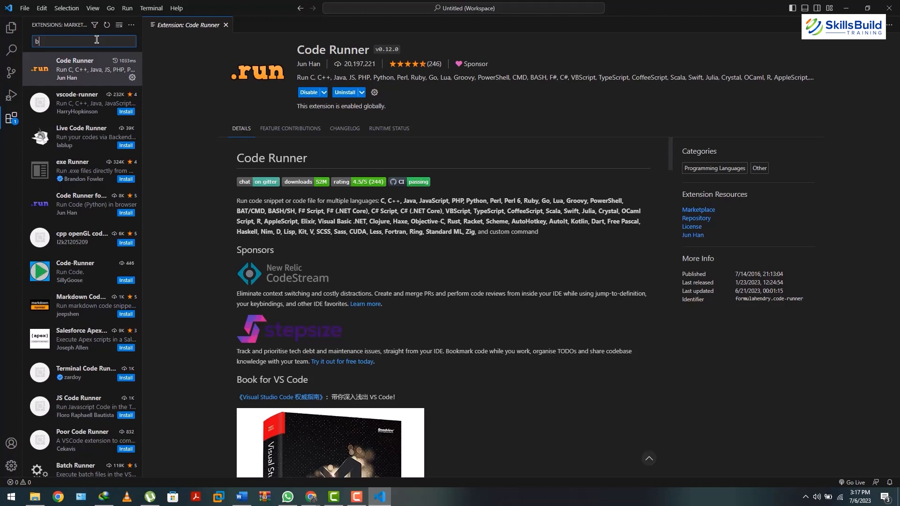
type("etter comment")
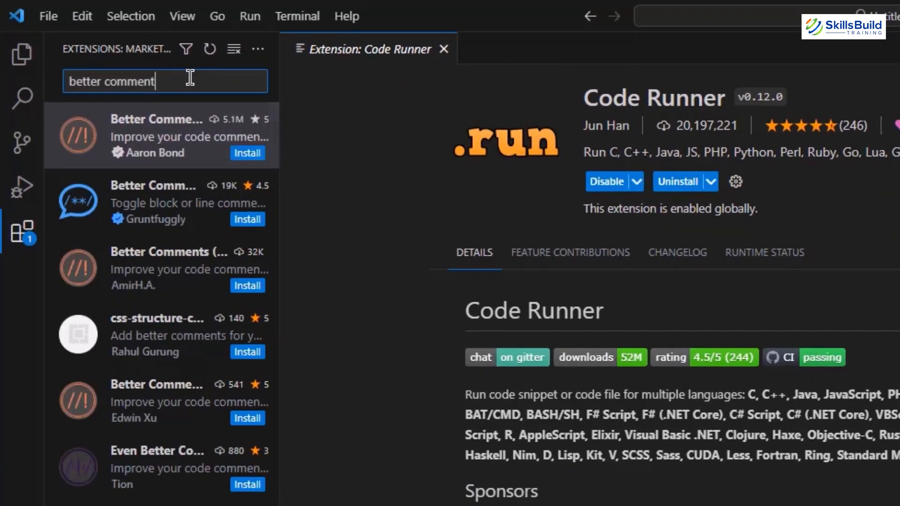
left_click(168, 136)
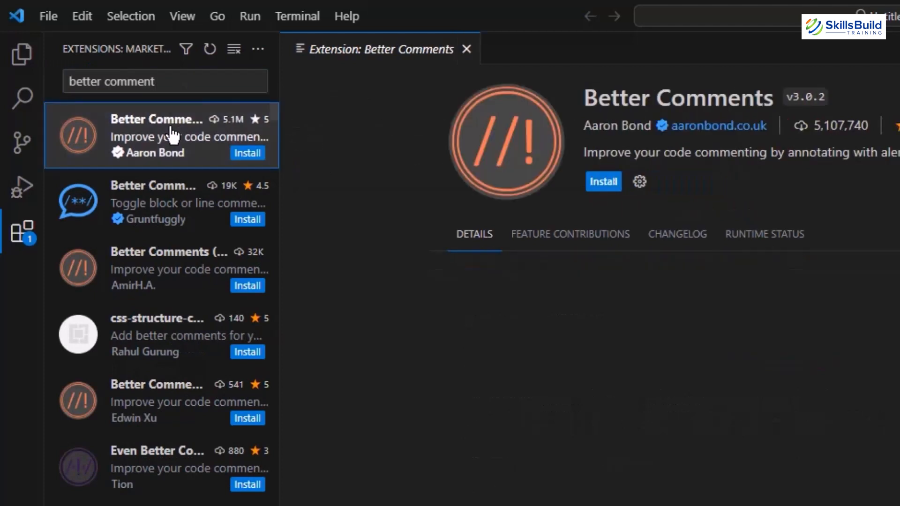
left_click(603, 182)
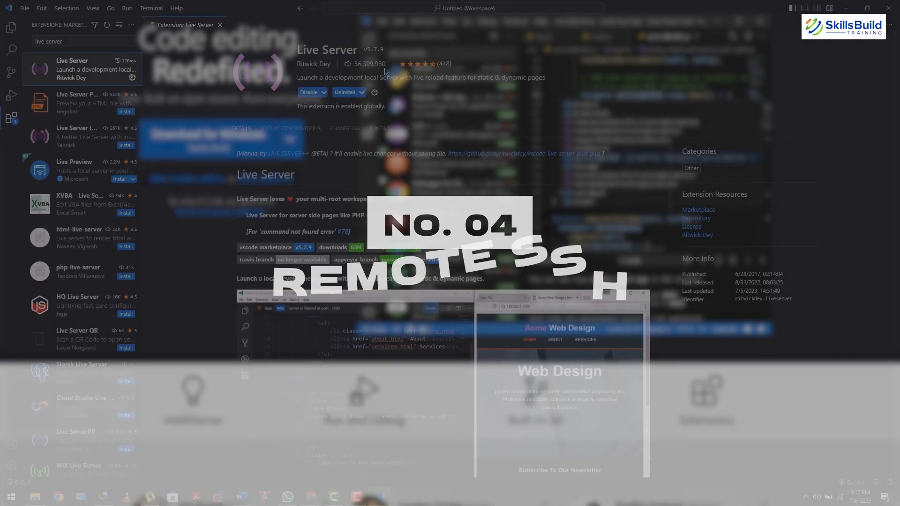
Search 'remote' and install Microsoft's Remote - SSH extension
type("remote ssh")
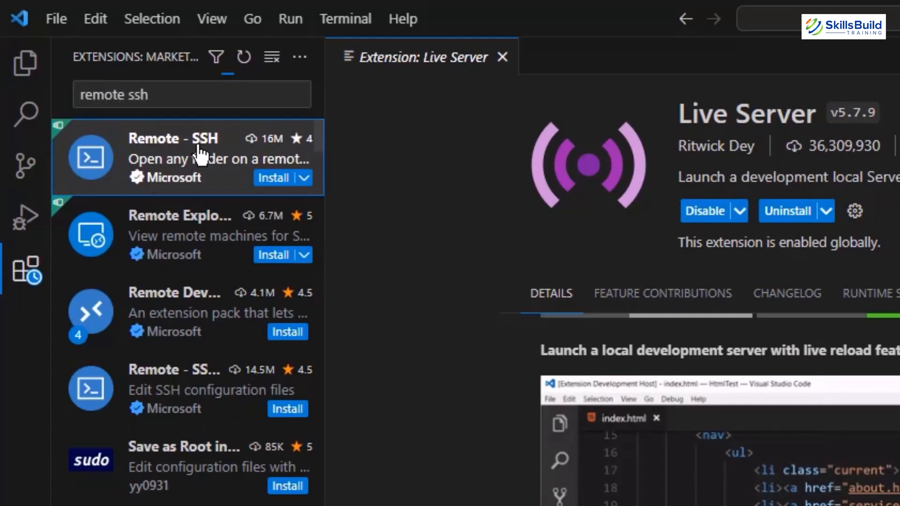
left_click(274, 178)
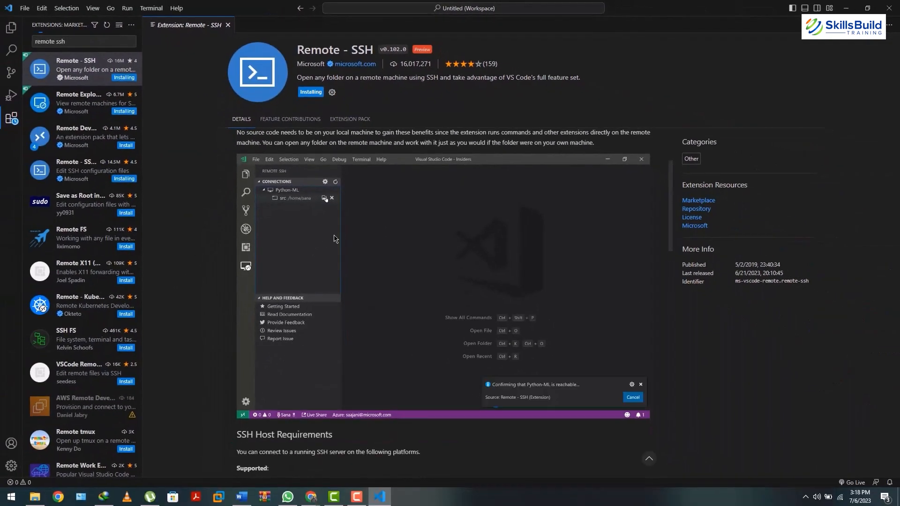
scroll("down", 3)
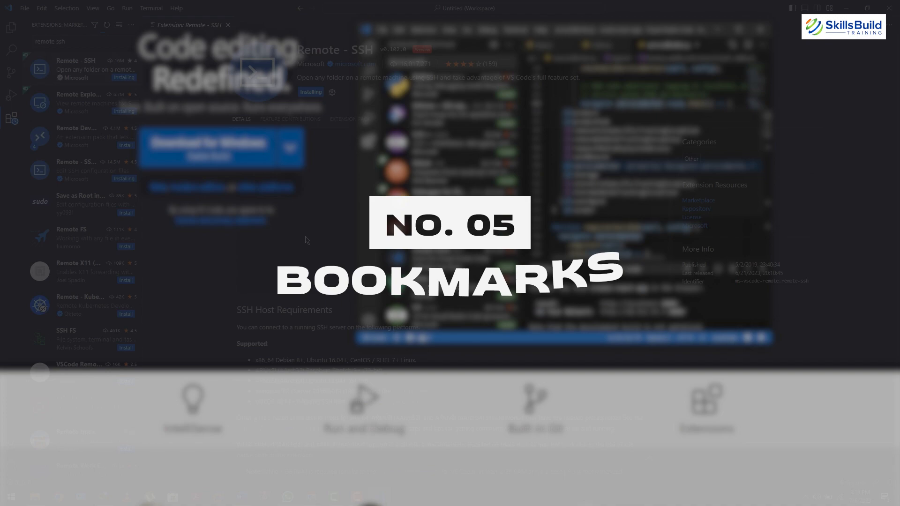
Search 'bookmarks' and install the Bookmarks extension by Alessandro Fragnani
type("book")
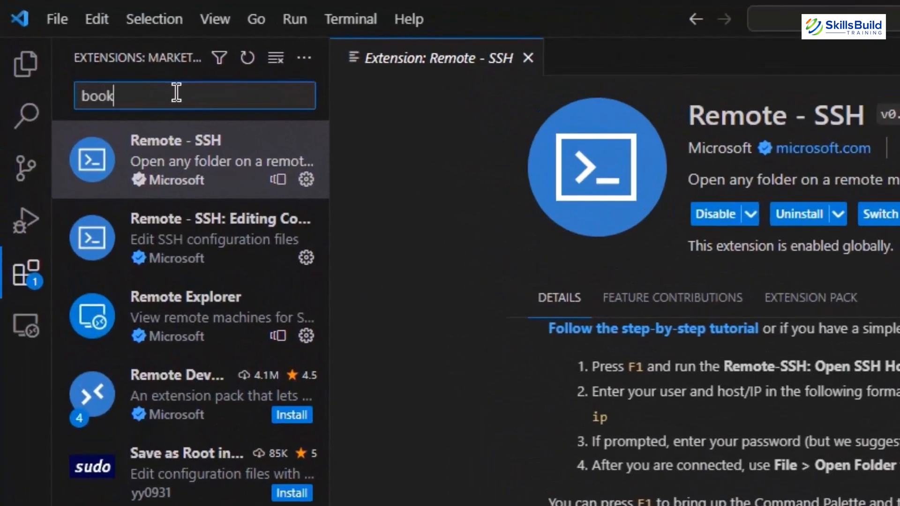
type("marks")
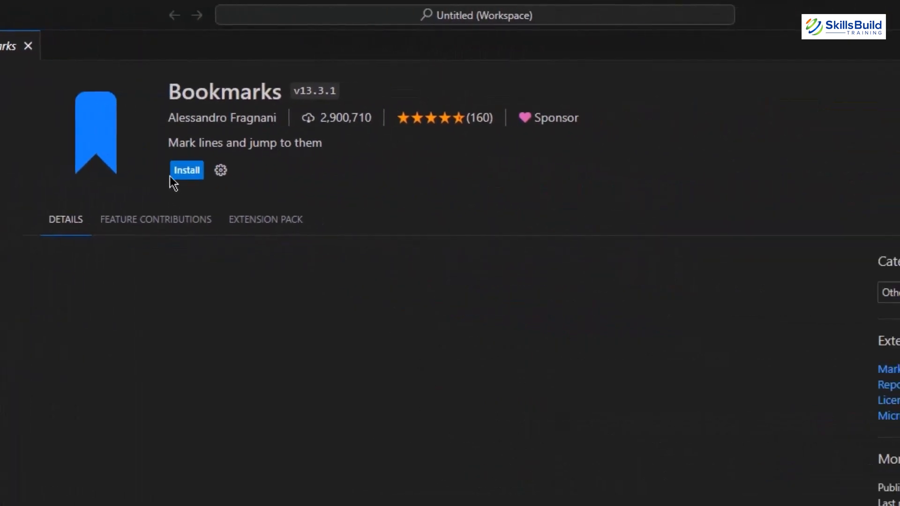
left_click(187, 169)
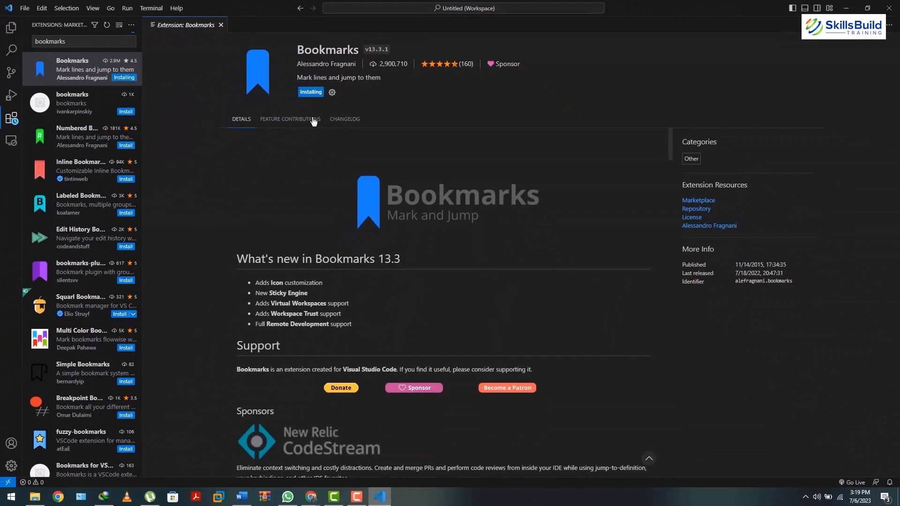
mouse_move(265, 143)
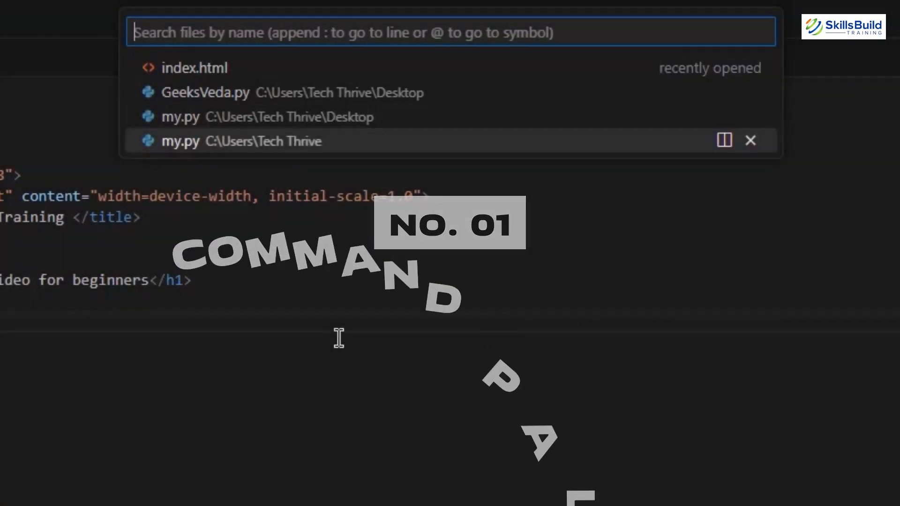
Enter 'run in' in Quick Open, then switch to the Command Palette with '>'
type("r")
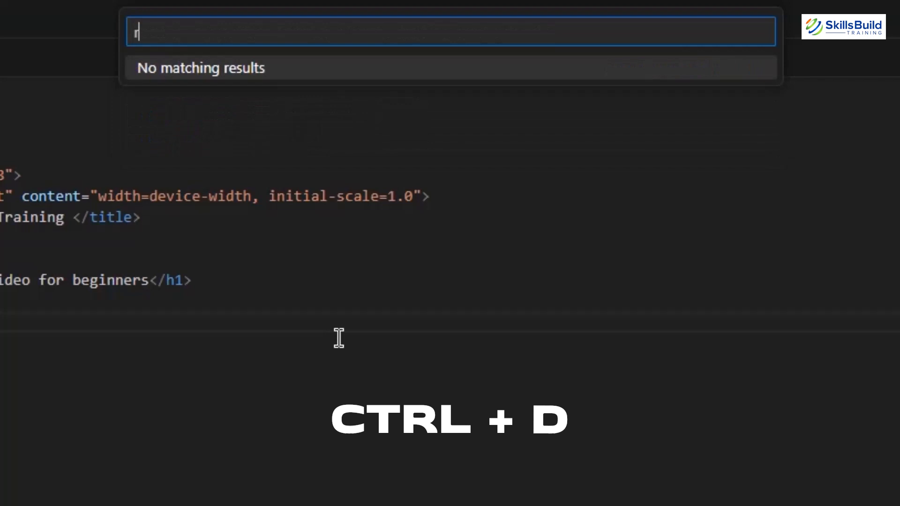
type("un in")
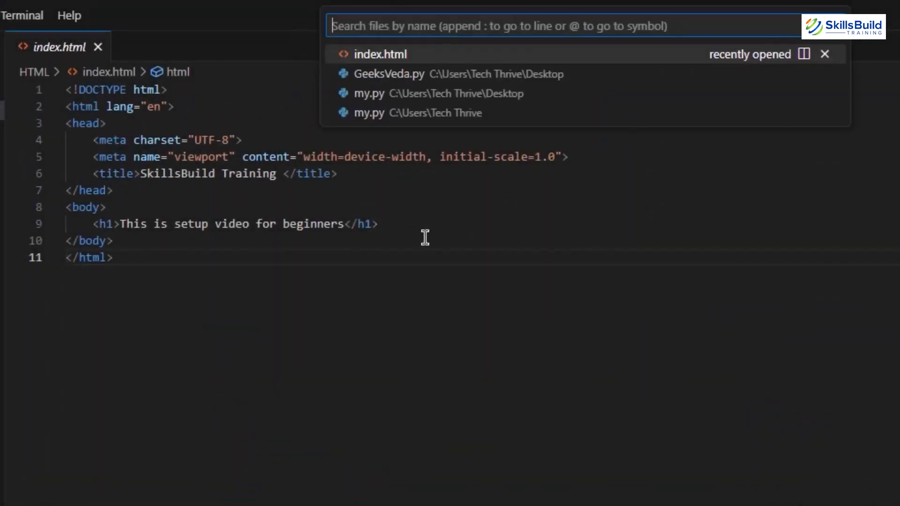
type(">")
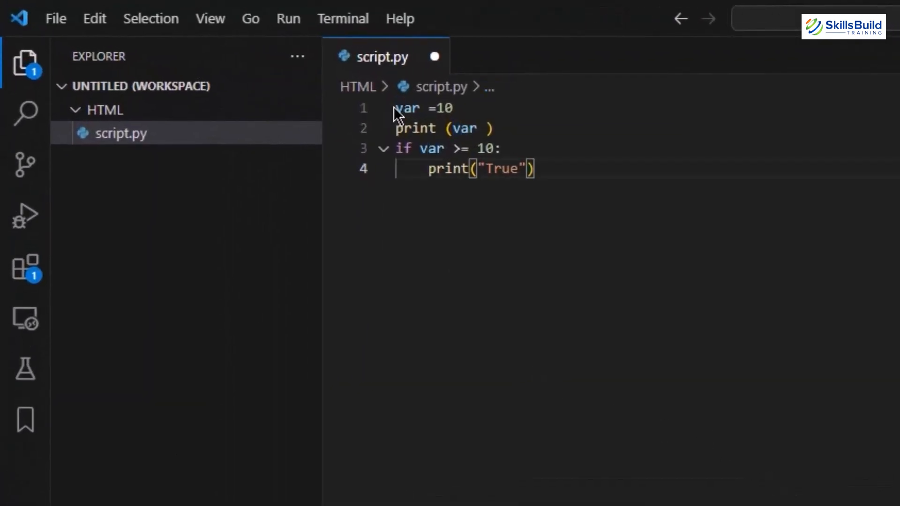
Select var on line 1, add its next occurrences with Ctrl+D, and retype them together
double_click(407, 107)
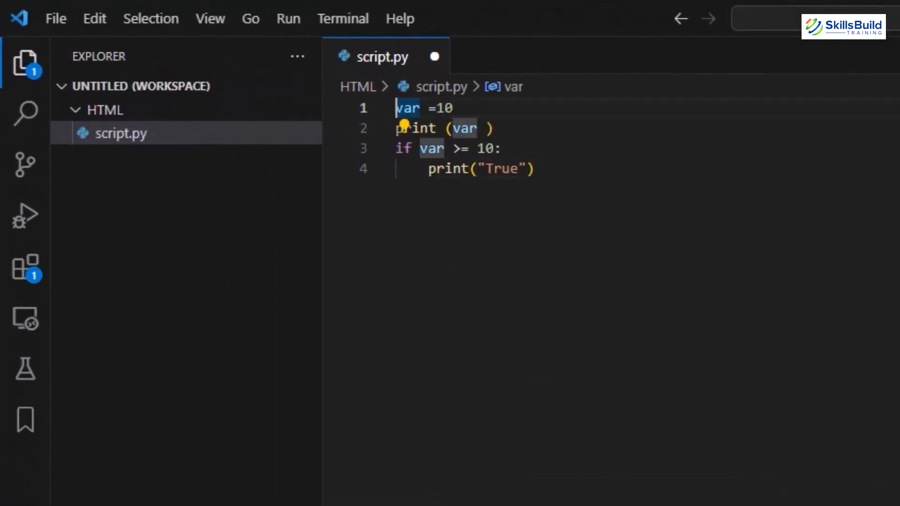
key("Ctrl")
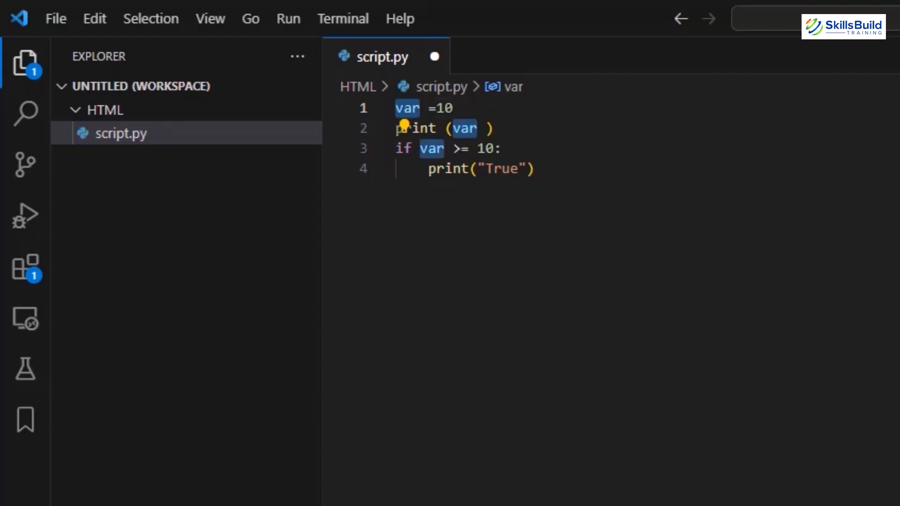
type("i")
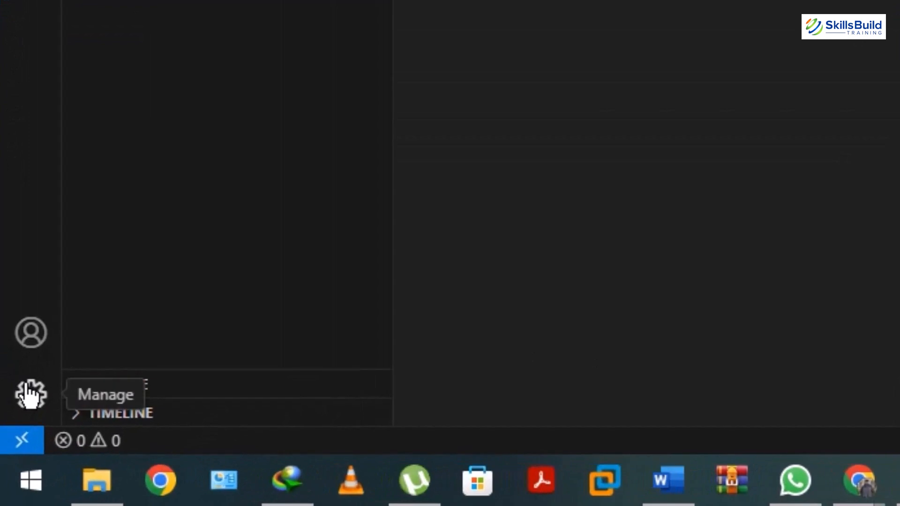
Open Settings from the Manage gear and filter for 'run code in terminal'
left_click(27, 393)
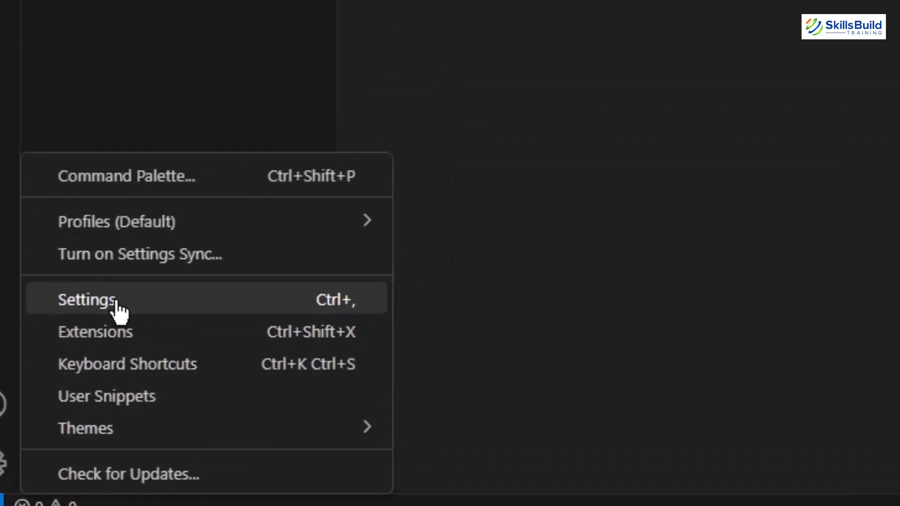
left_click(86, 300)
type("r")
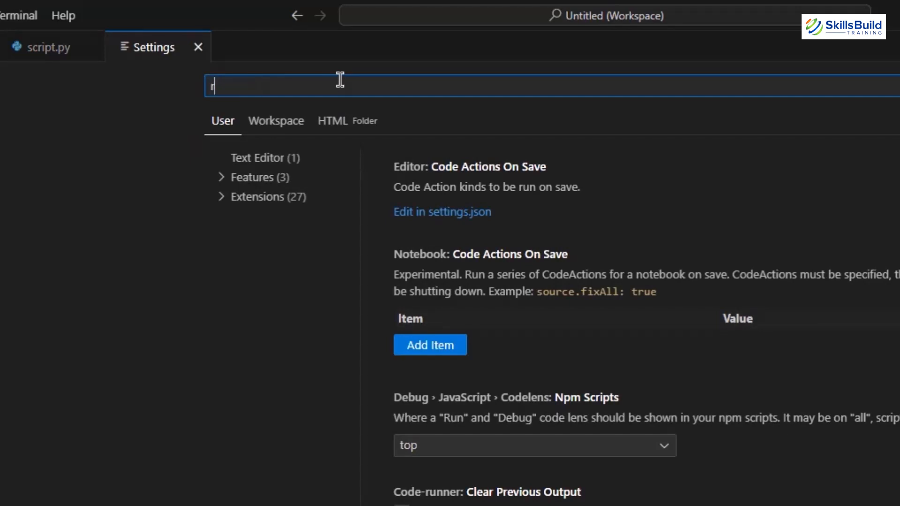
type("un code in terminal")
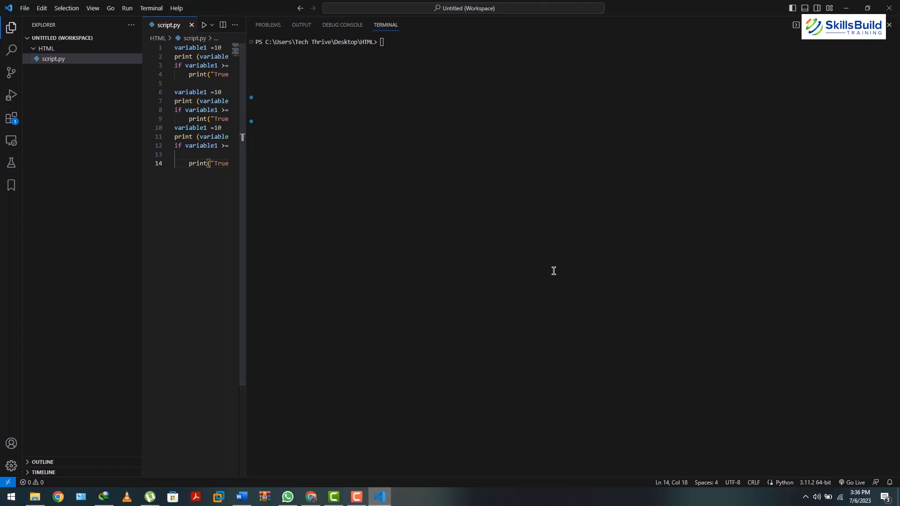
Add a PowerShell terminal from the + dropdown and rename it 'Second shell'
left_click(729, 59)
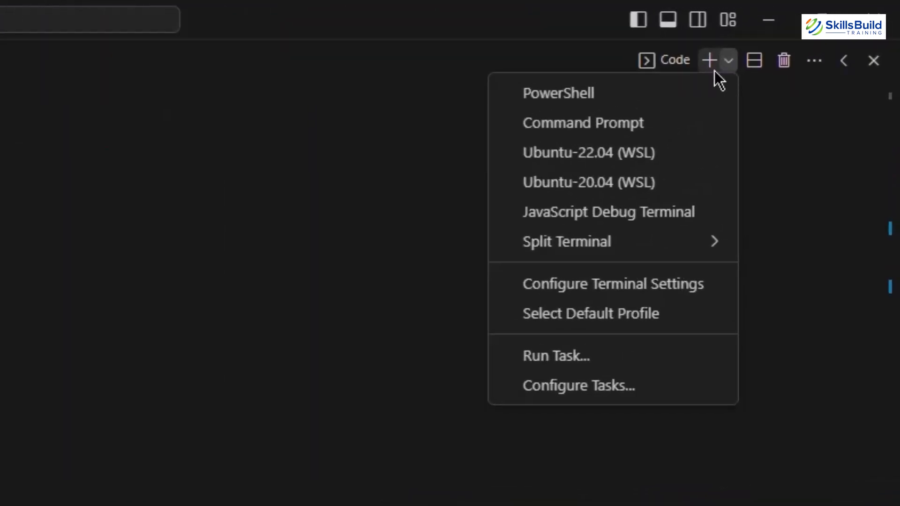
mouse_move(593, 108)
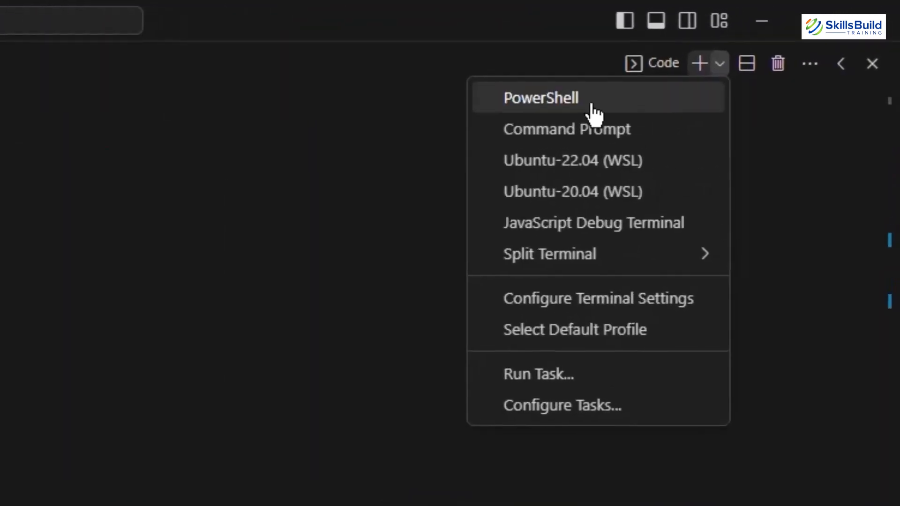
mouse_move(557, 199)
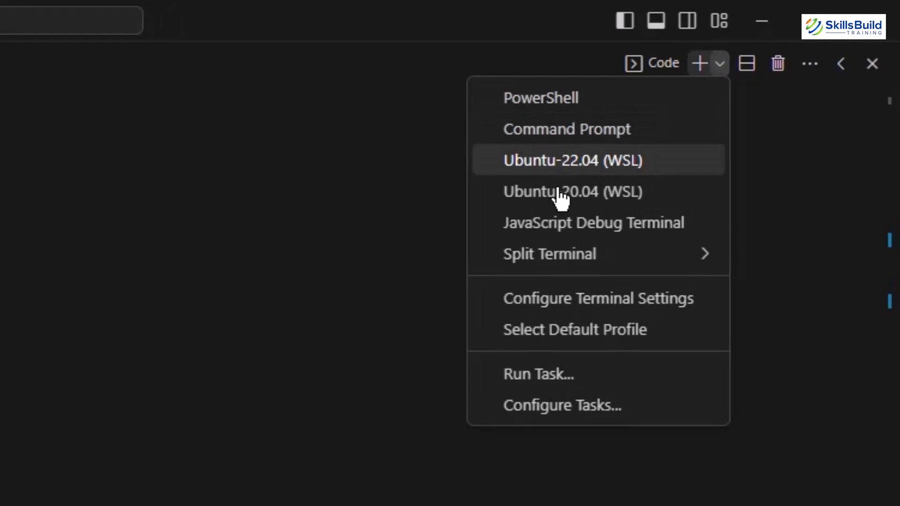
mouse_move(675, 75)
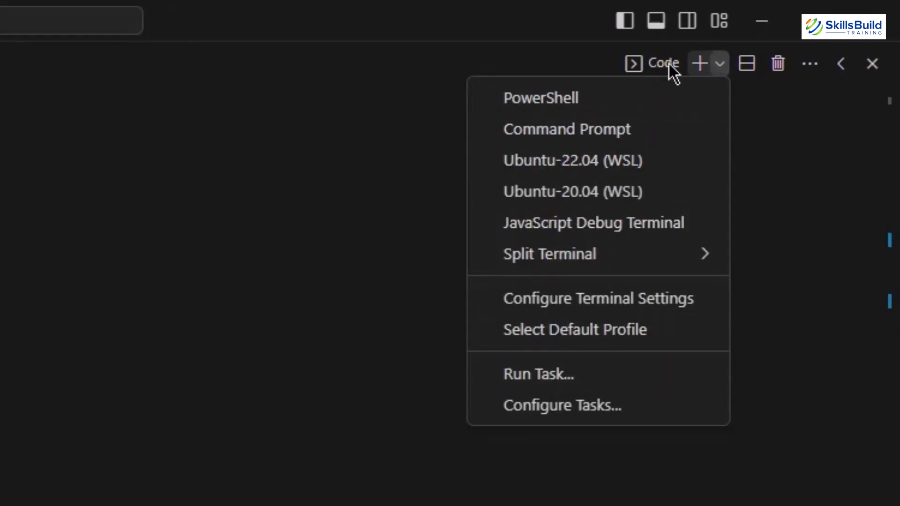
left_click(540, 97)
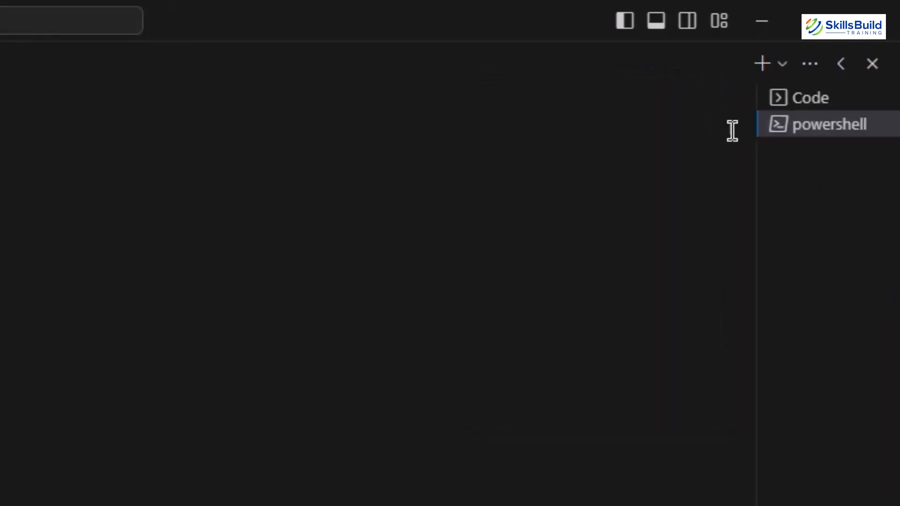
right_click(831, 124)
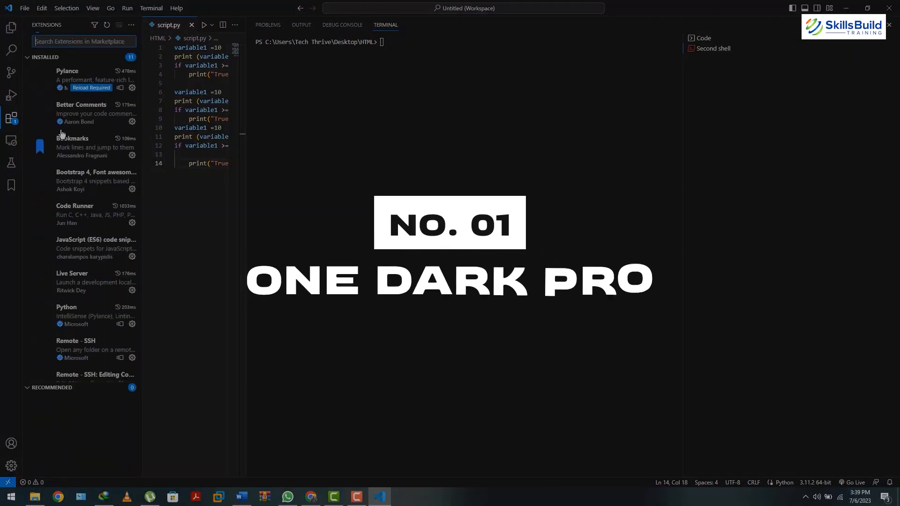
Search 'one dark pro', install Atom One Dark Theme, and apply Atom One Dark
type("one dark pro")
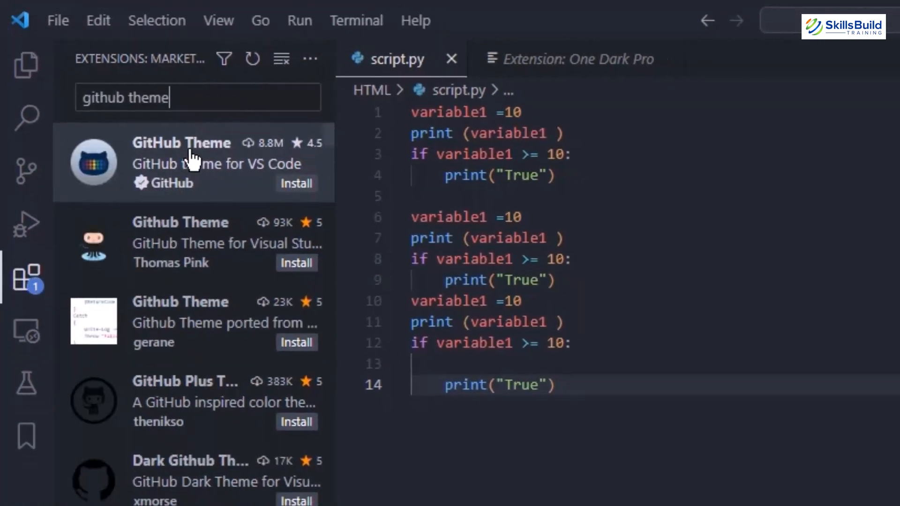
left_click(295, 183)
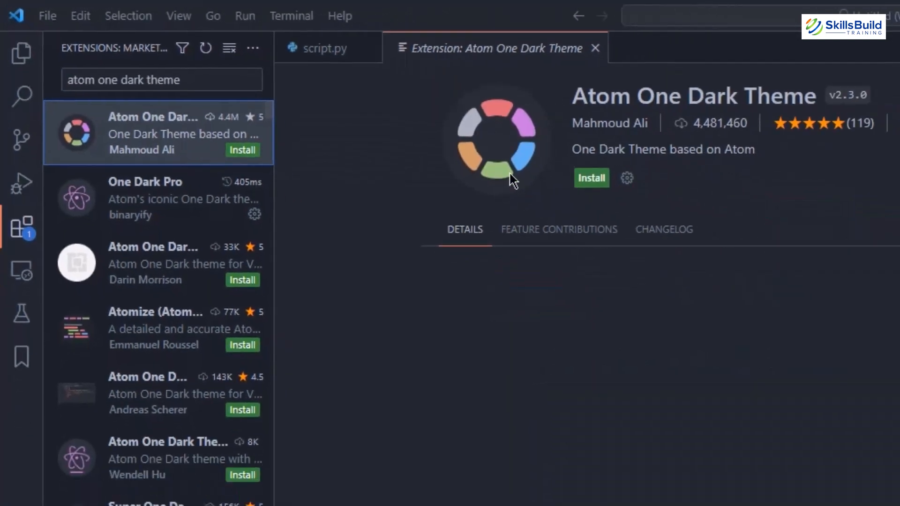
left_click(591, 178)
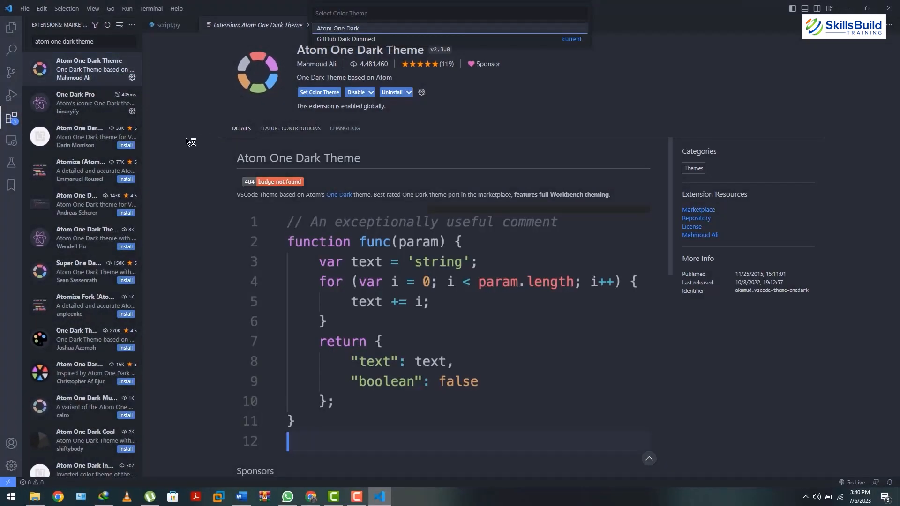
left_click(336, 28)
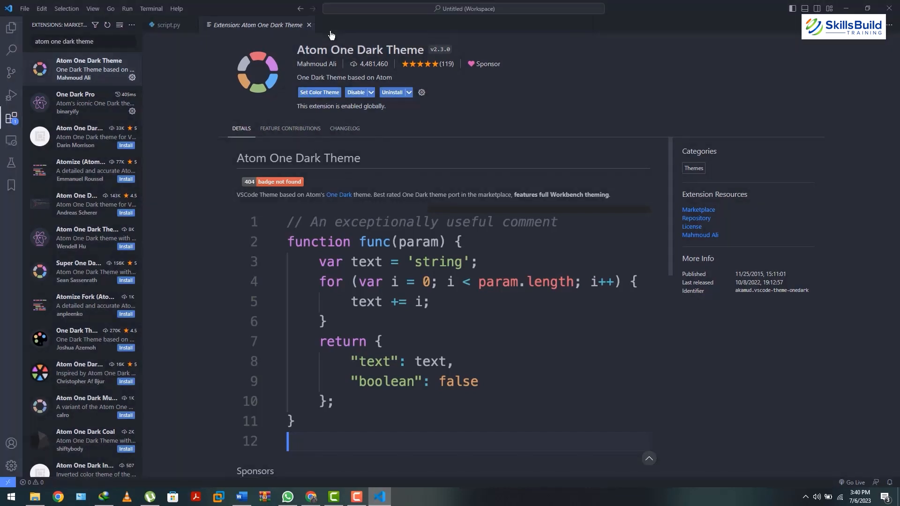
type("cobal")
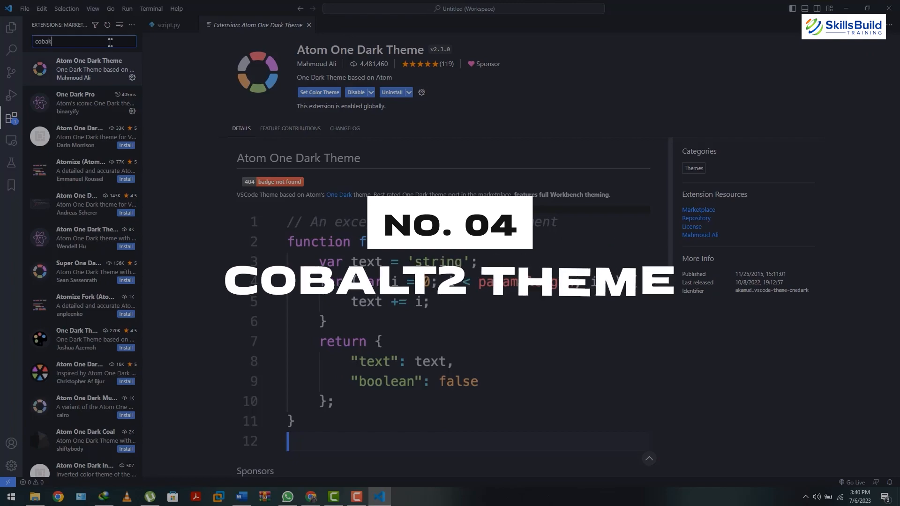
Search 'cobalt2 theme' and install Cobalt2 Theme Official
type("cobalt2 theme")
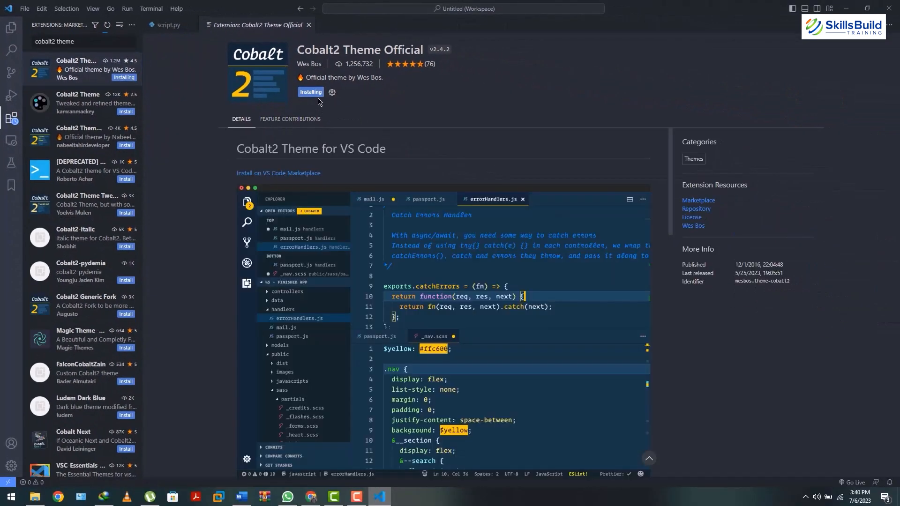
mouse_move(312, 97)
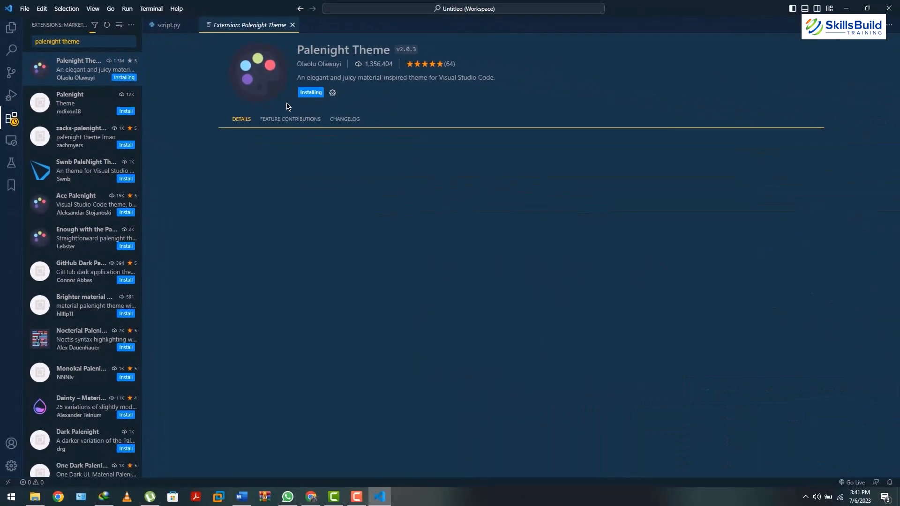
left_click(319, 92)
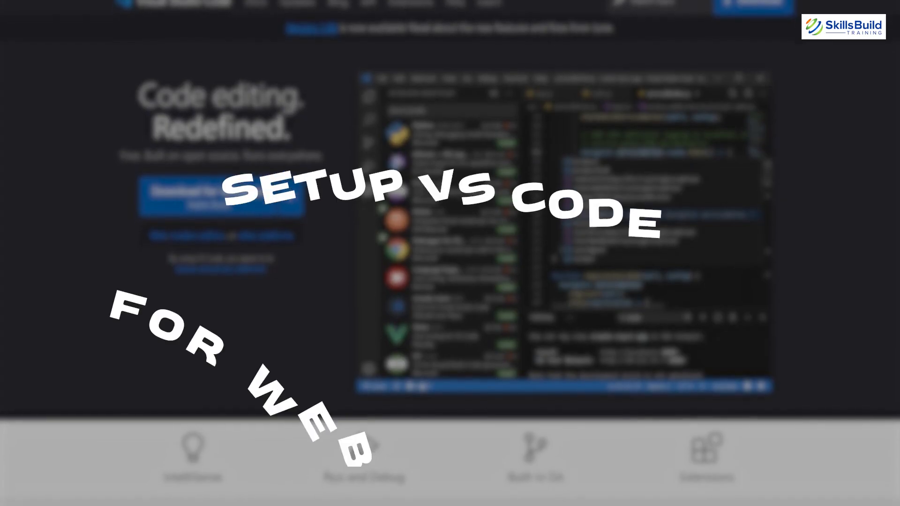
Scroll the Marketplace results, then search extensions for 'bootstrap'
scroll("down", 3)
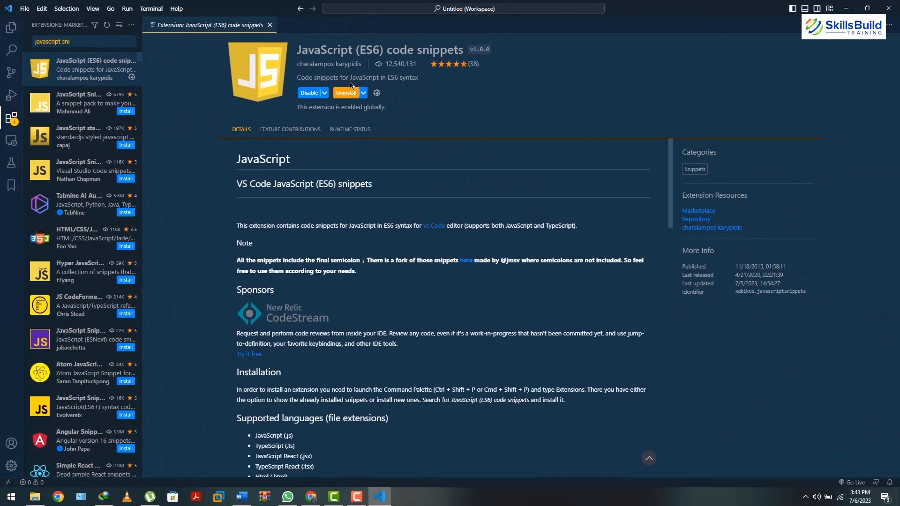
mouse_move(350, 92)
type("b")
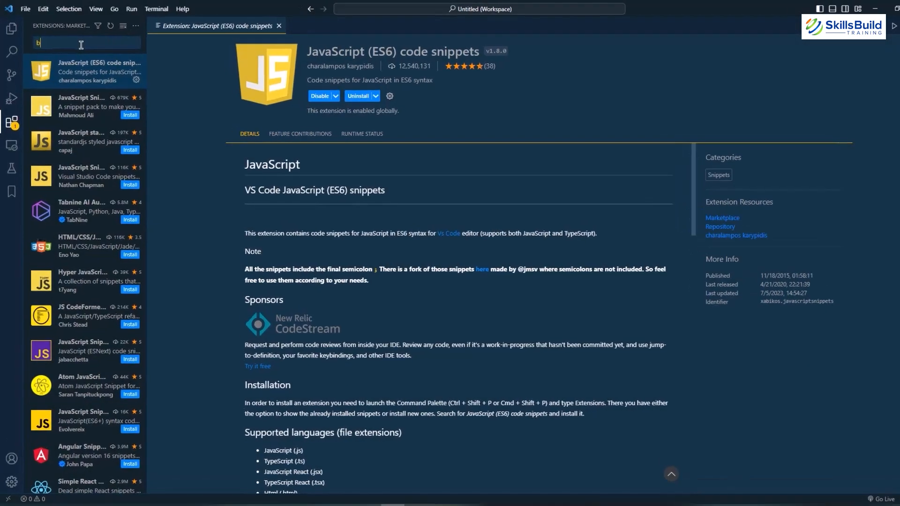
type("ootstrap")
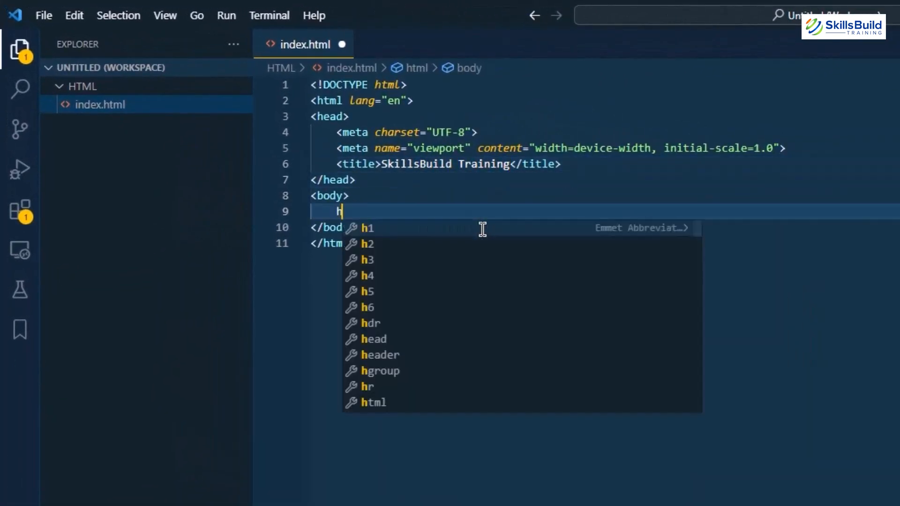
Add the h1 'This is VS code Setup tips and trick video' and view index.html in Chrome
type("This is VS code Setup tips and trick video</h1>")
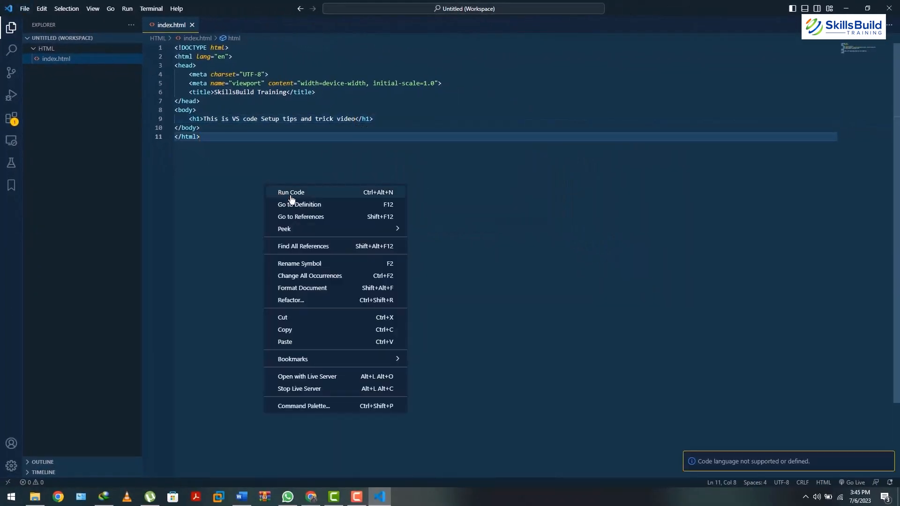
left_click(306, 377)
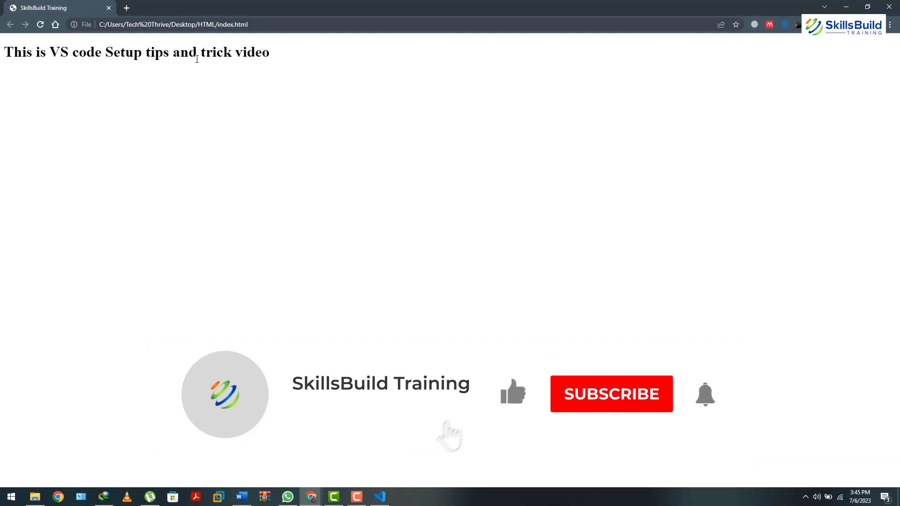
left_click(611, 394)
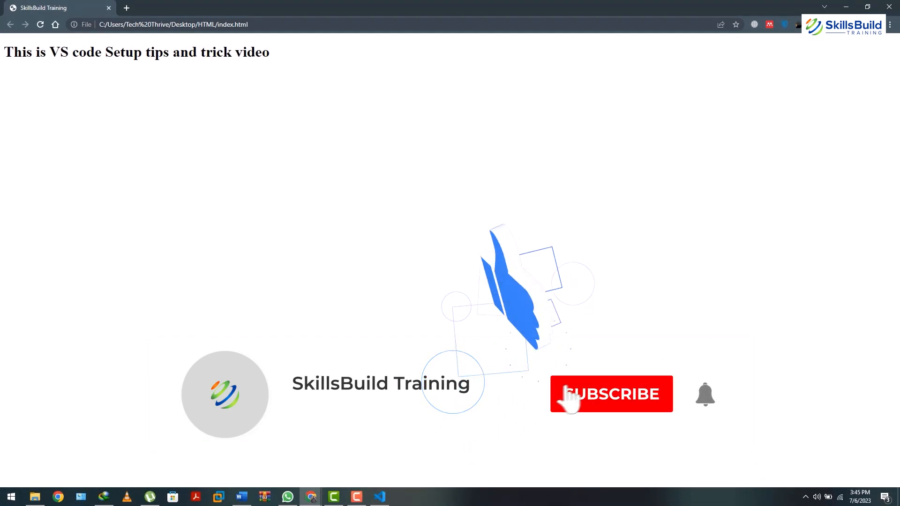
left_click(612, 394)
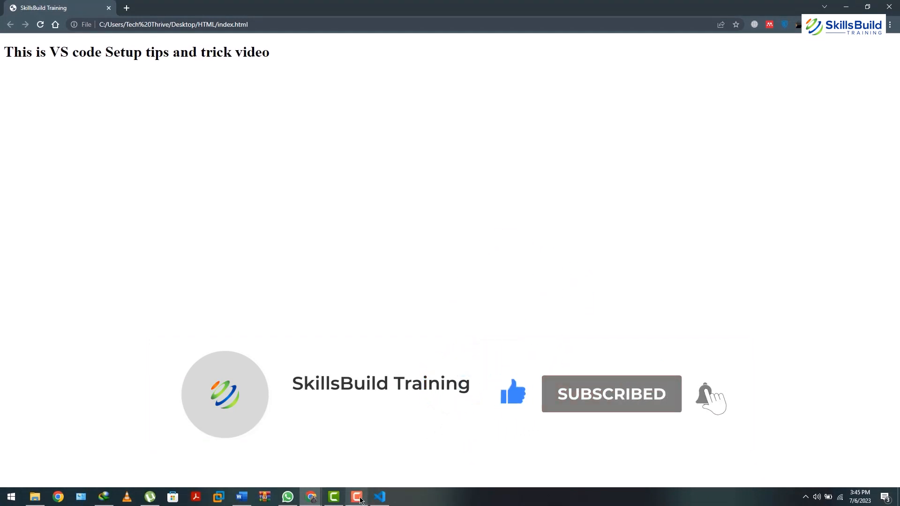